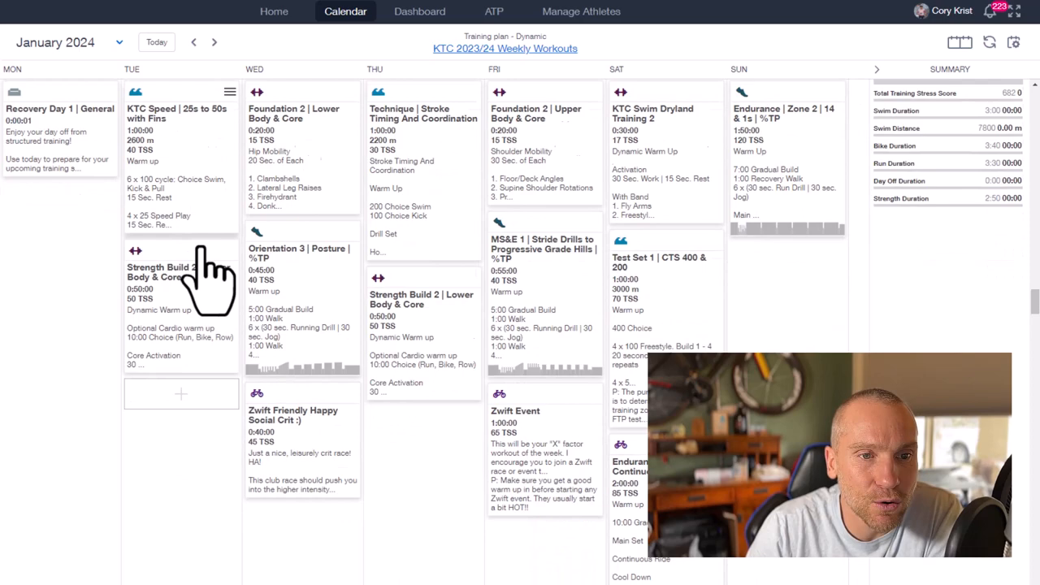
# Scroll the calendar through the KTC 2023/24 weeks to the week of January 1, 2024.
pyautogui.scroll(-3)
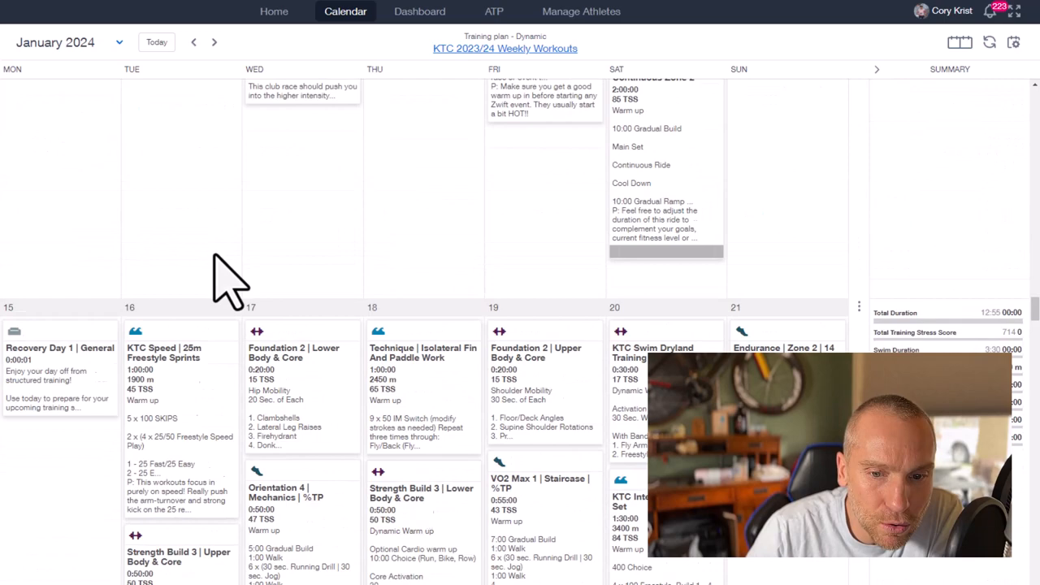
pyautogui.scroll(-3)
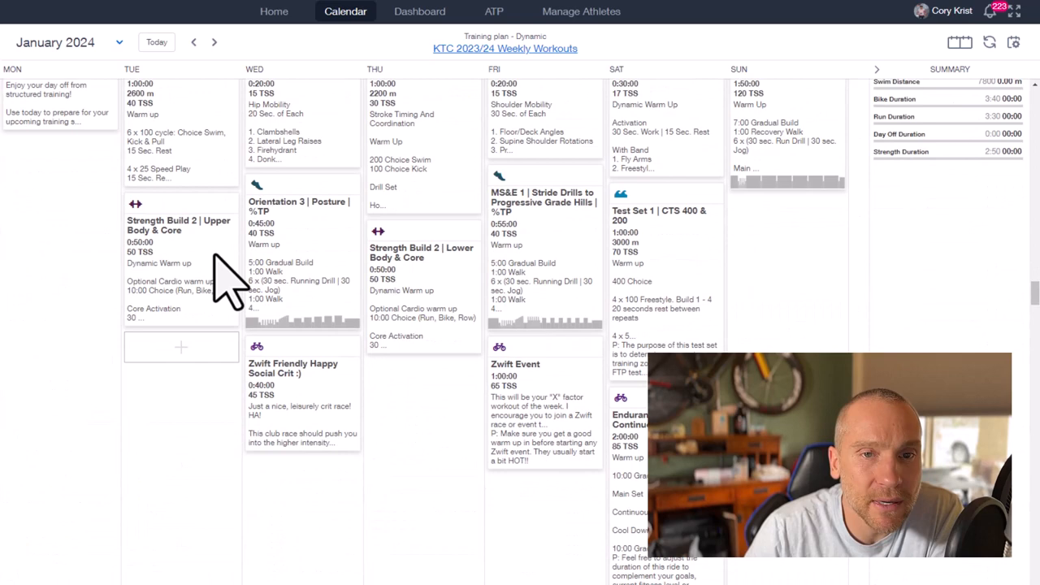
pyautogui.scroll(-3)
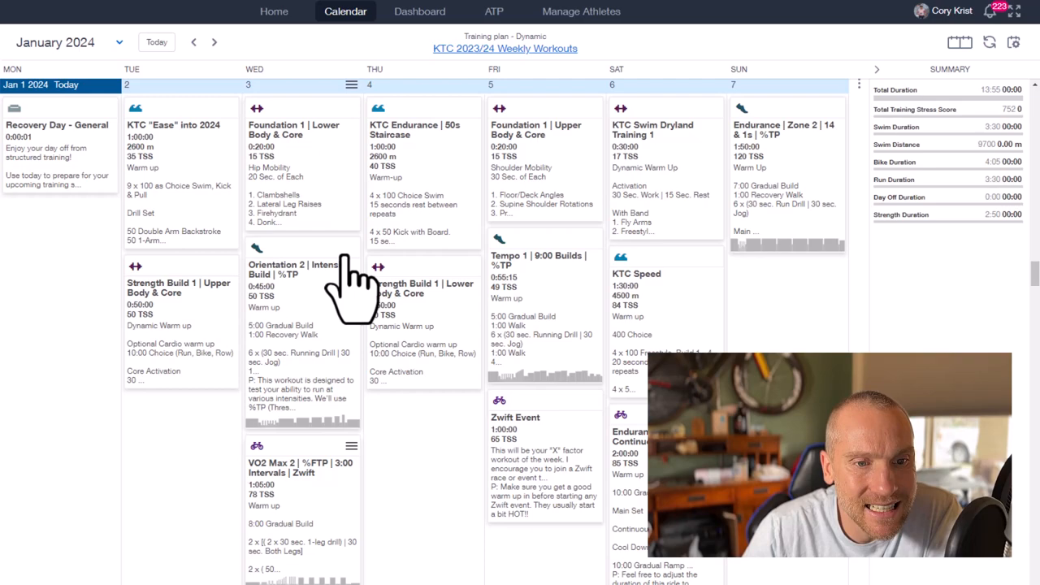
pyautogui.scroll(-3)
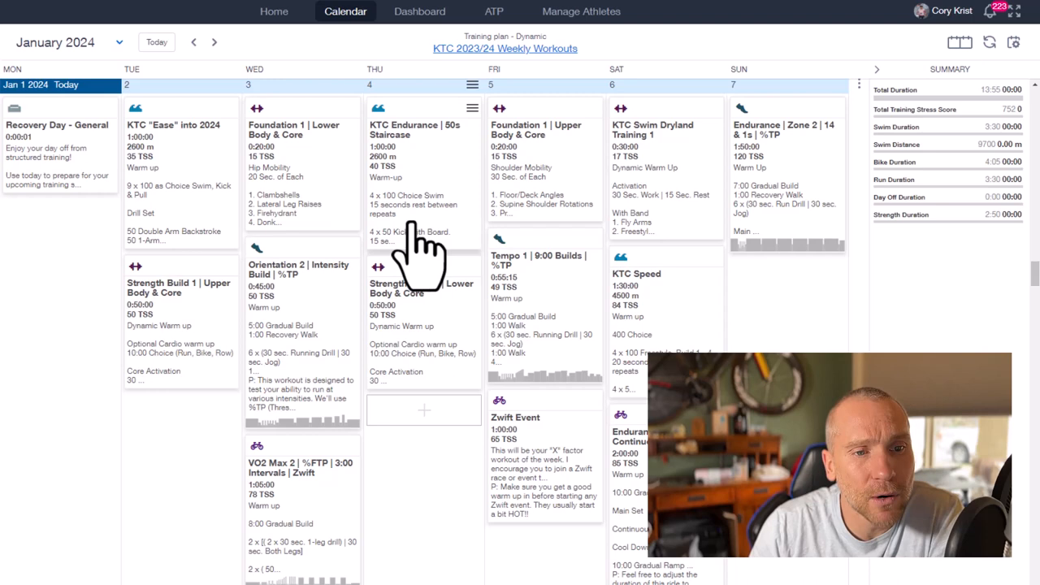
pyautogui.moveTo(386, 235)
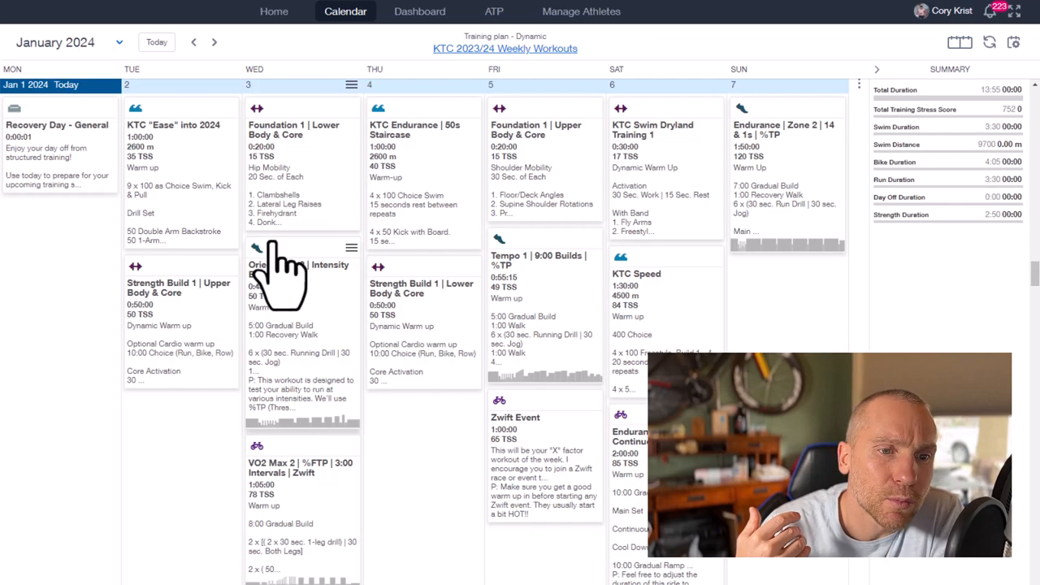
pyautogui.scroll(-3)
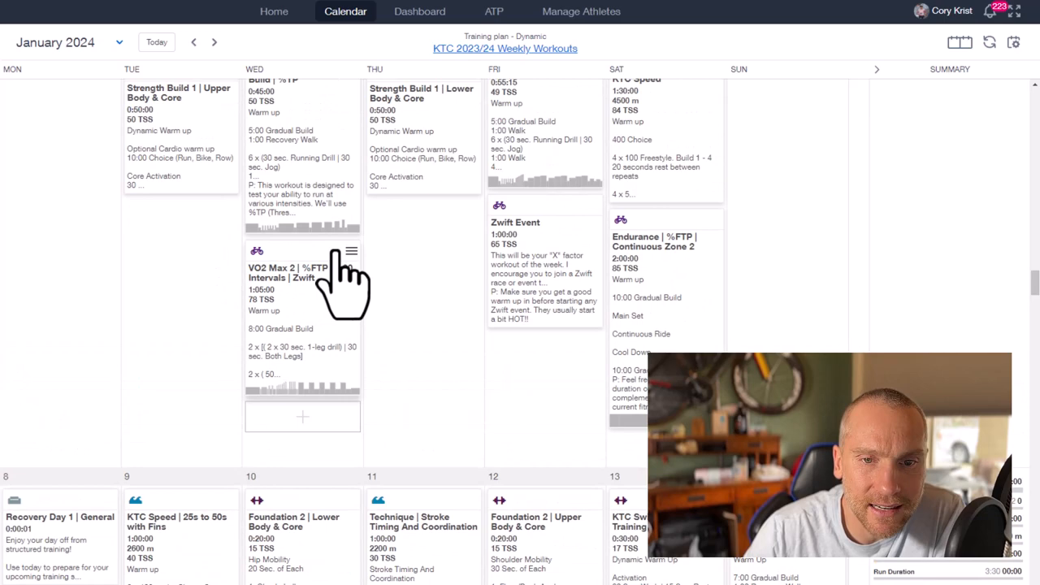
pyautogui.scroll(-3)
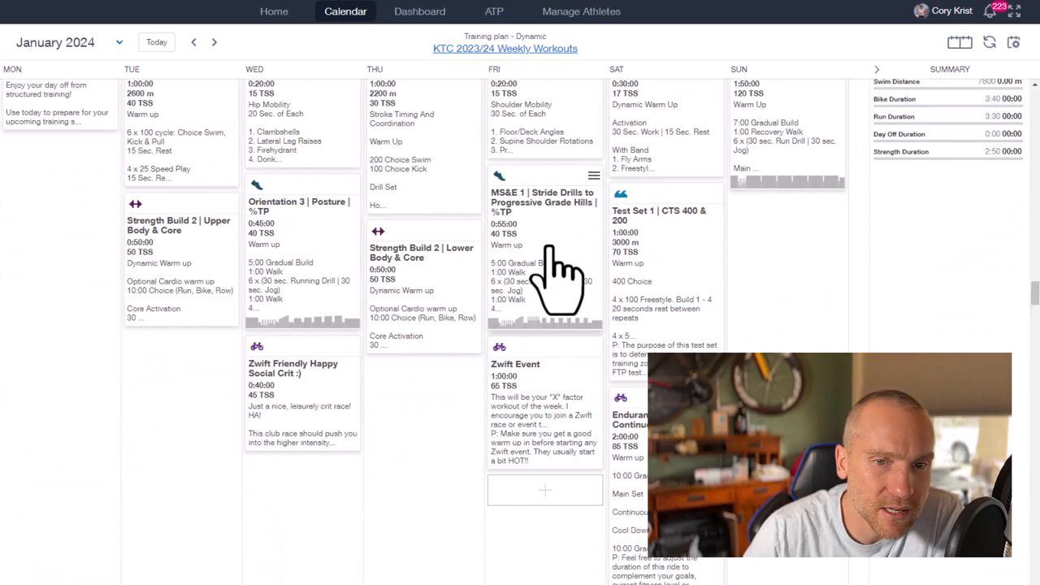
pyautogui.scroll(-3)
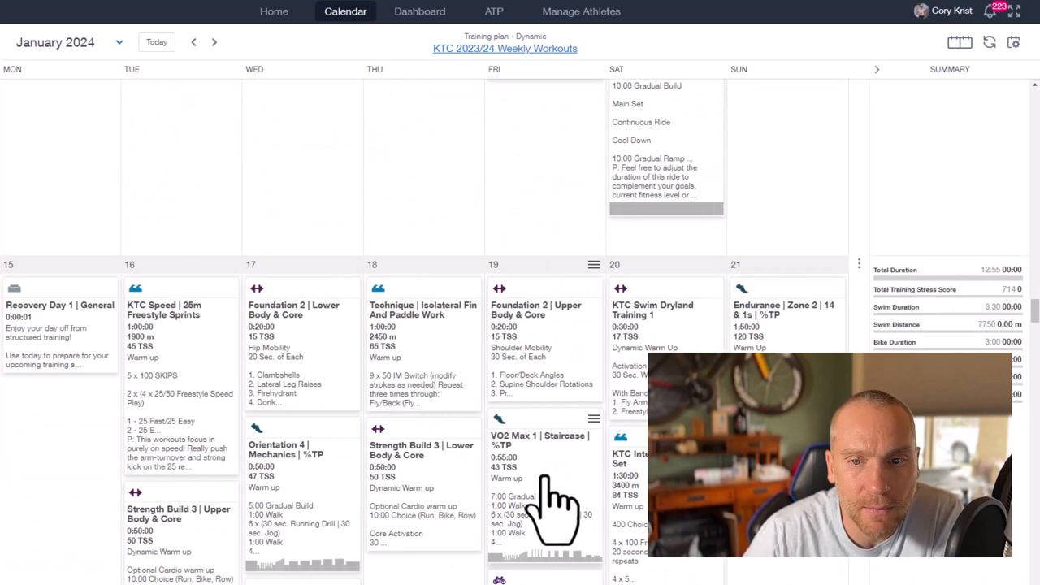
pyautogui.click(193, 42)
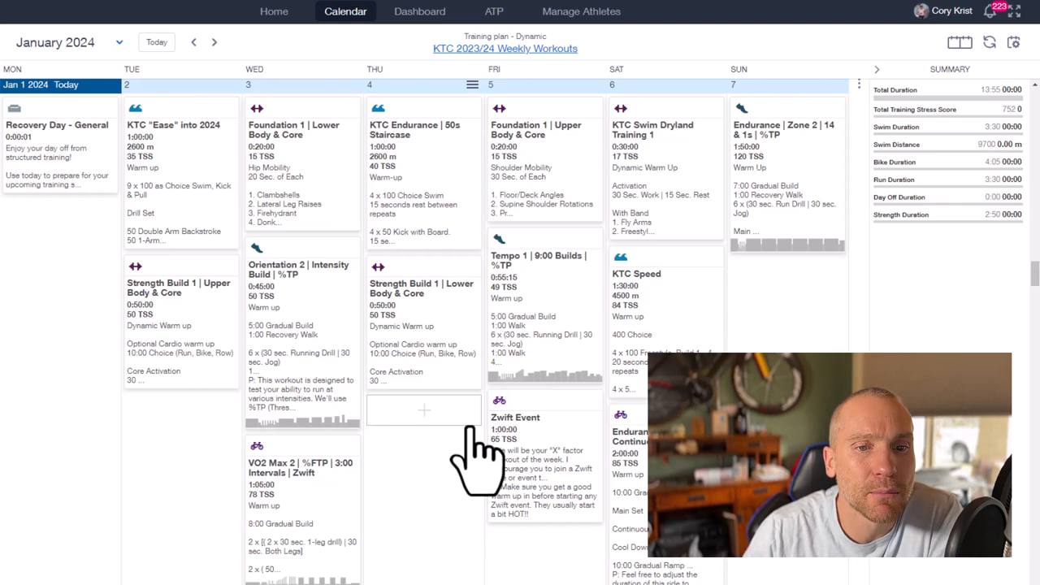
pyautogui.moveTo(468, 455)
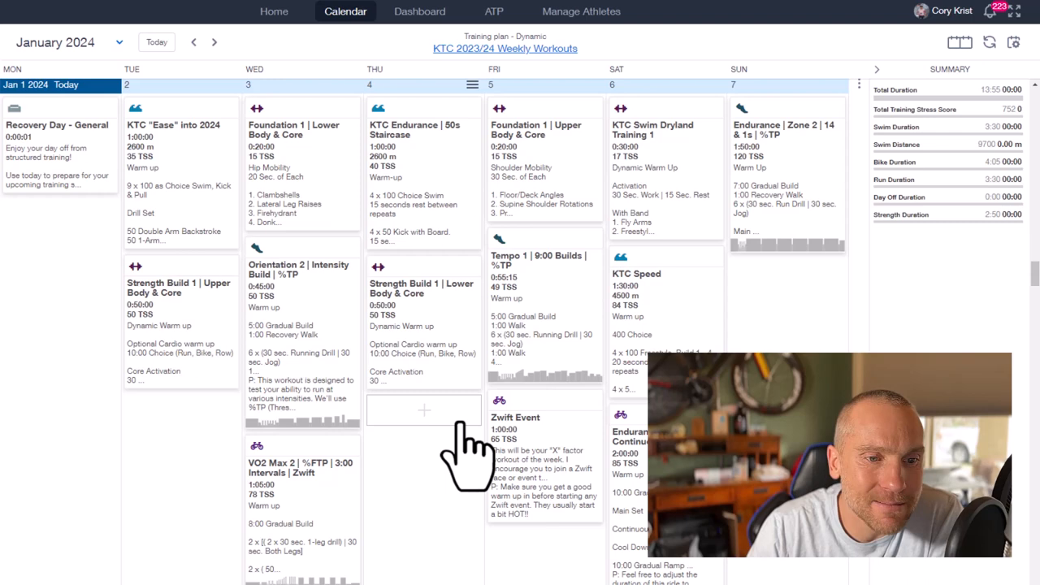
pyautogui.click(177, 286)
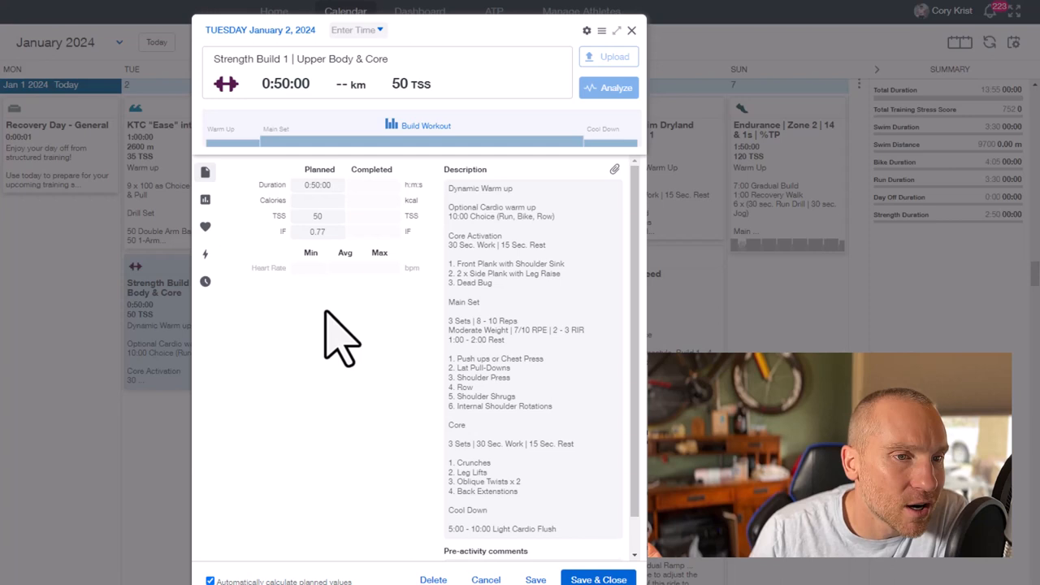
pyautogui.moveTo(268, 268)
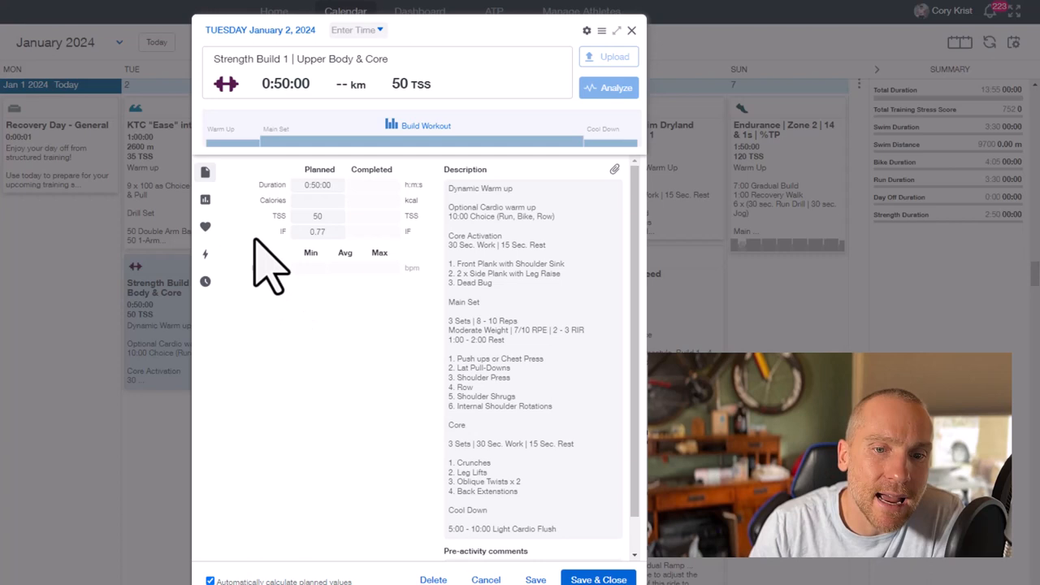
# View the Strength Build 1 upper body and core workout details for Tuesday January 2, then close them.
pyautogui.click(533, 333)
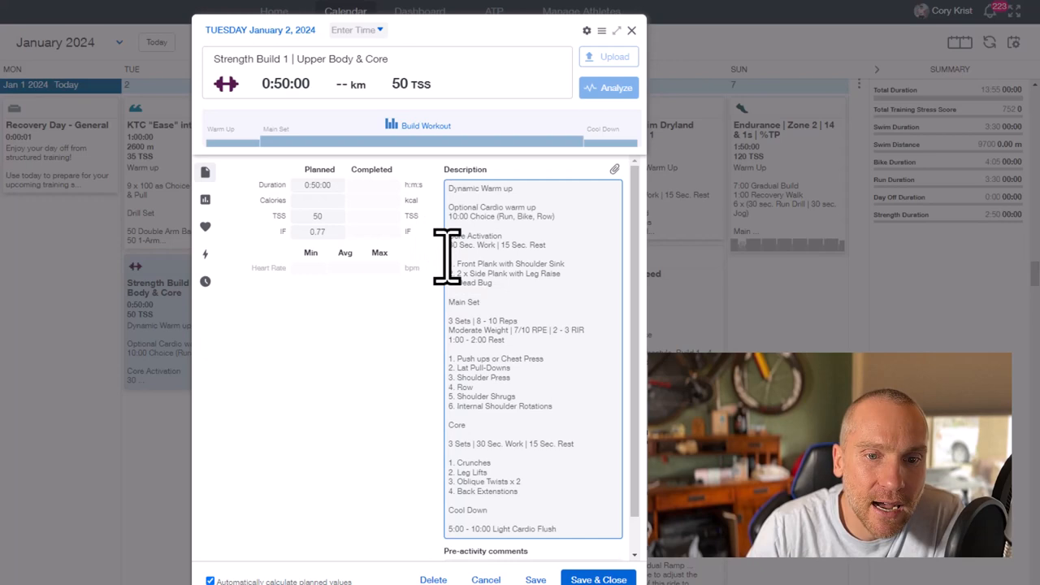
pyautogui.click(630, 29)
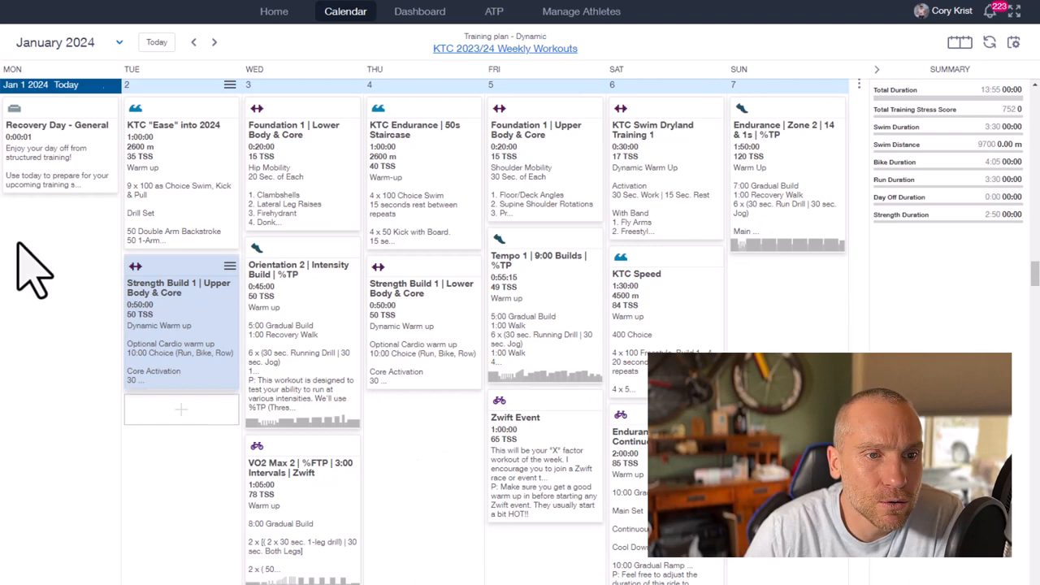
pyautogui.moveTo(422, 410)
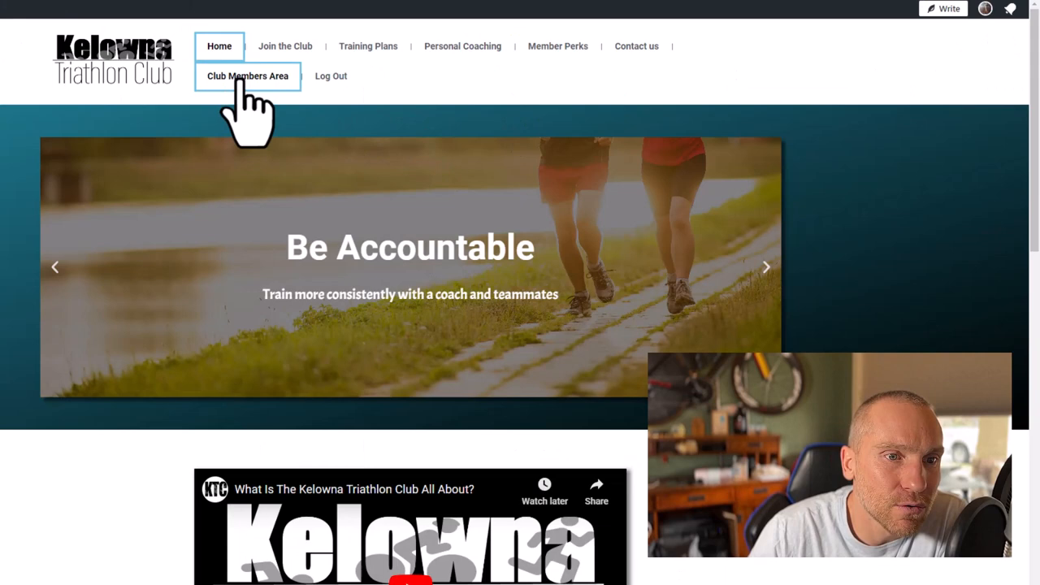
# Go to the Club Members Area showing the club's latest Strava activities.
pyautogui.click(247, 76)
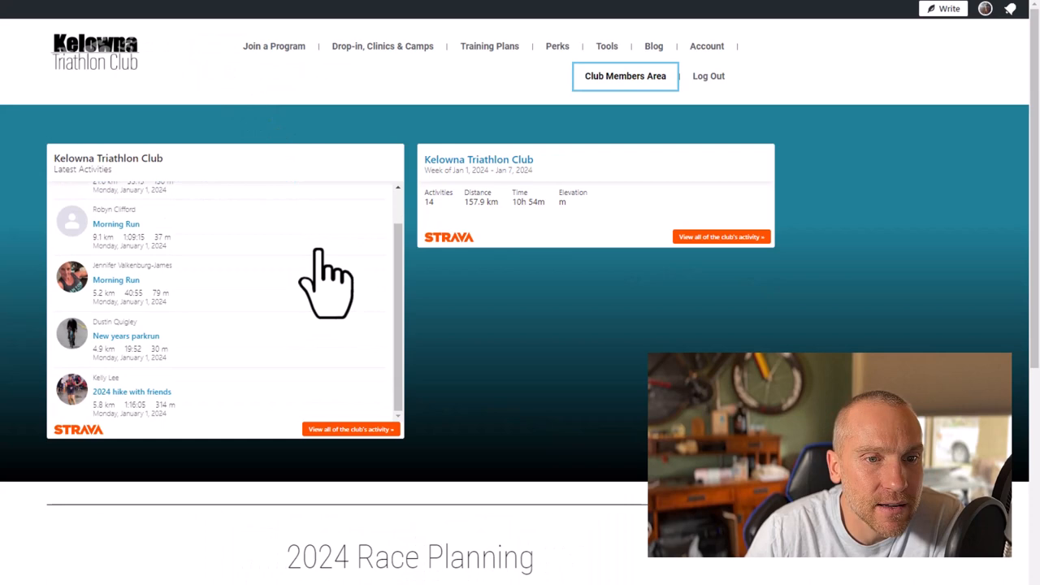
# Scroll the members area down to the 2024 Race Planning list of popular KTC races.
pyautogui.scroll(-3)
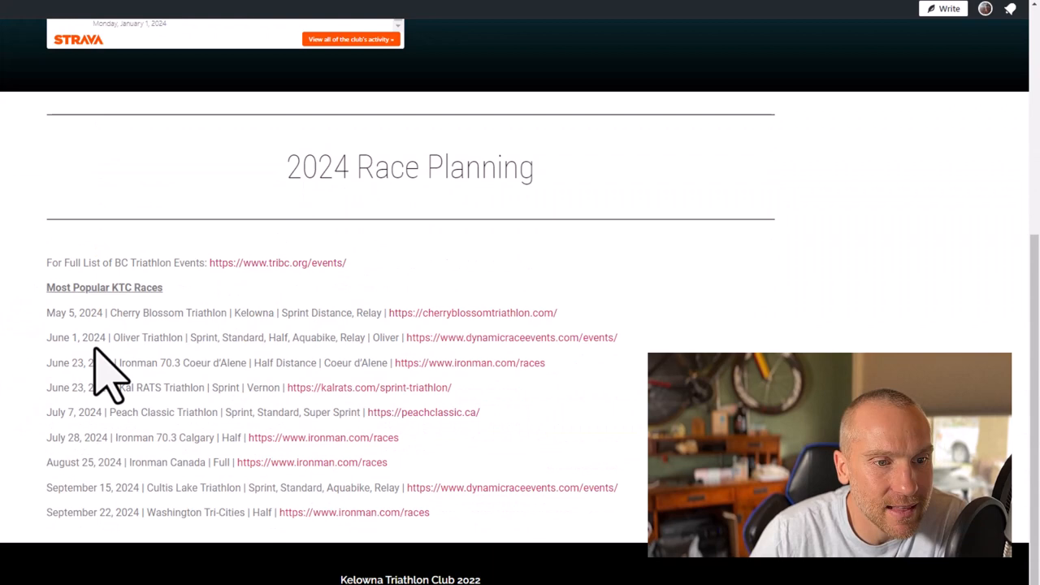
pyautogui.moveTo(276, 293)
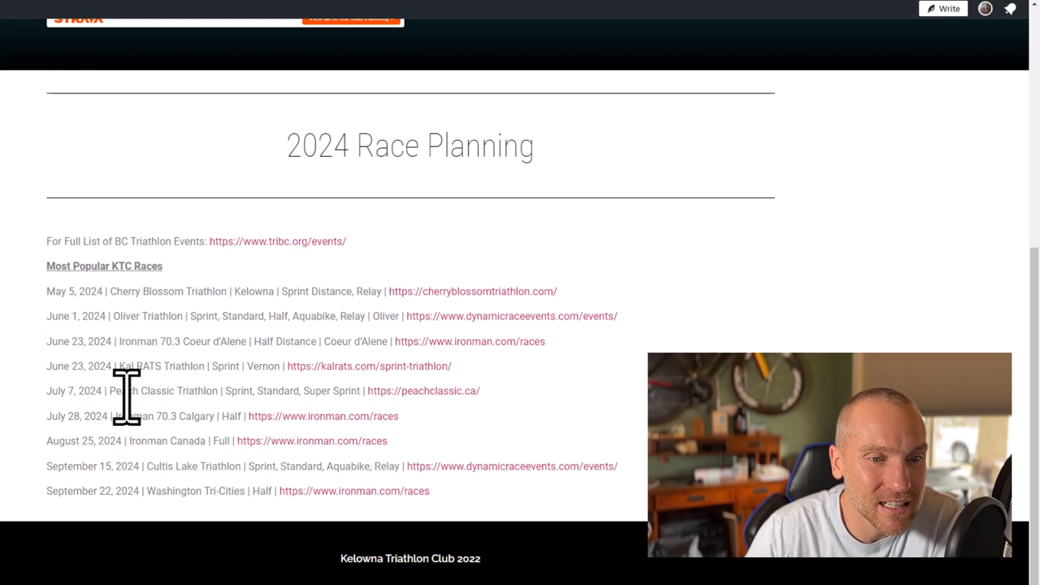
pyautogui.moveTo(138, 426)
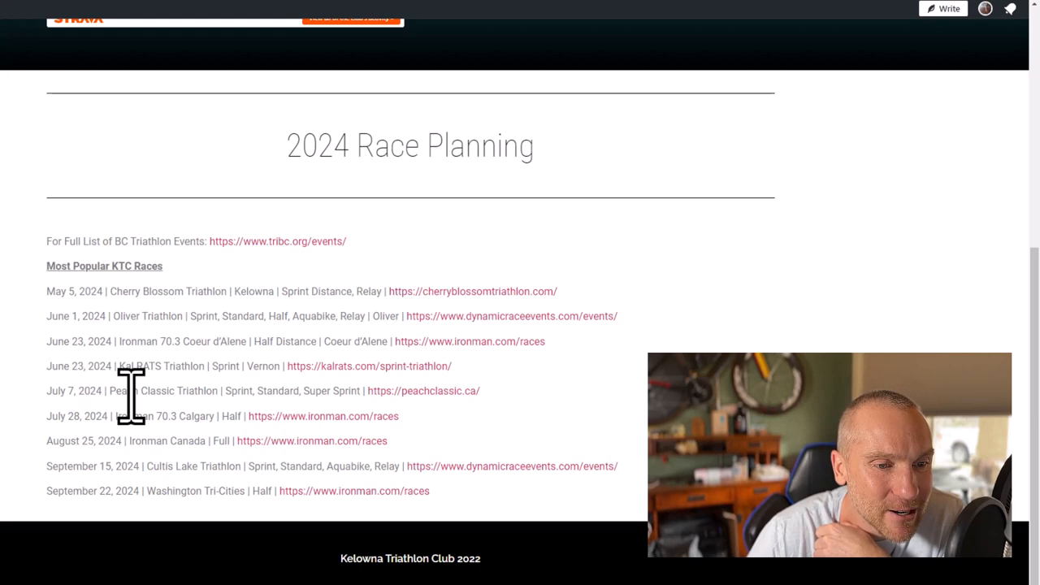
pyautogui.moveTo(134, 416)
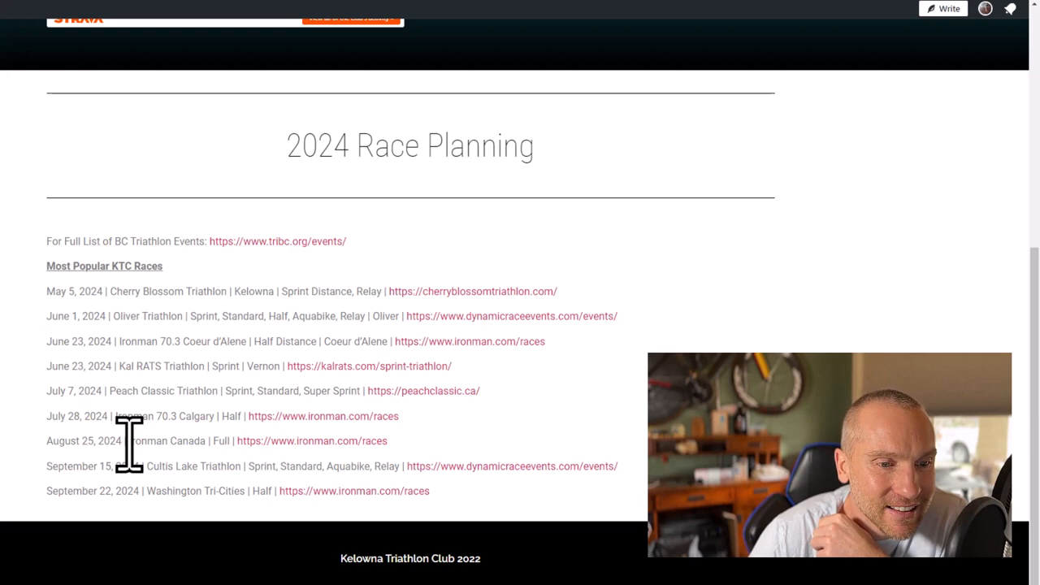
pyautogui.moveTo(236, 230)
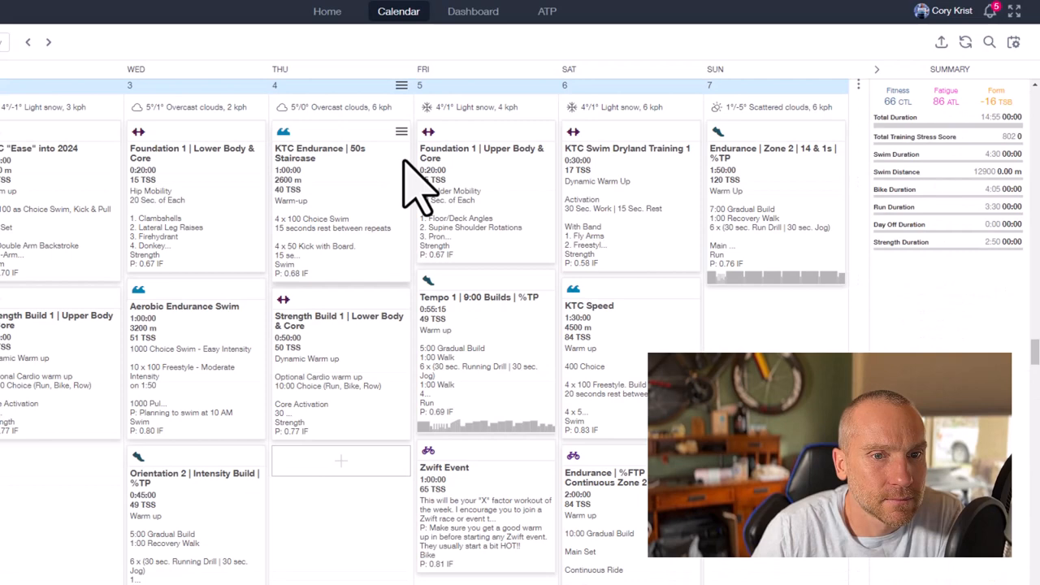
# Switch back to the TrainingPeaks browser tab from the club website.
pyautogui.click(471, 10)
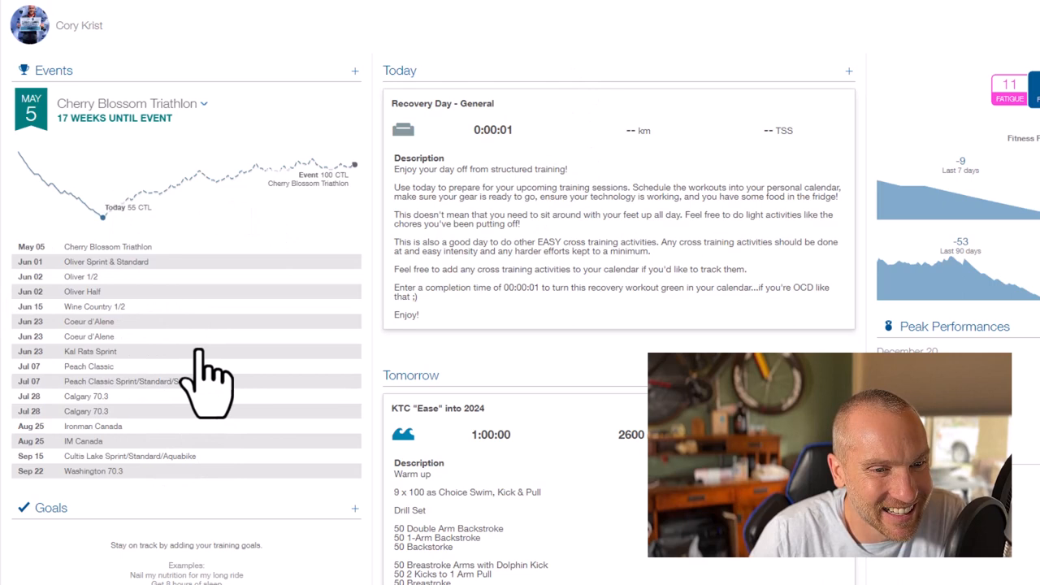
# Scroll the dashboard past the Cherry Blossom Triathlon countdown and 2024 race events to the Goals section.
pyautogui.scroll(-3)
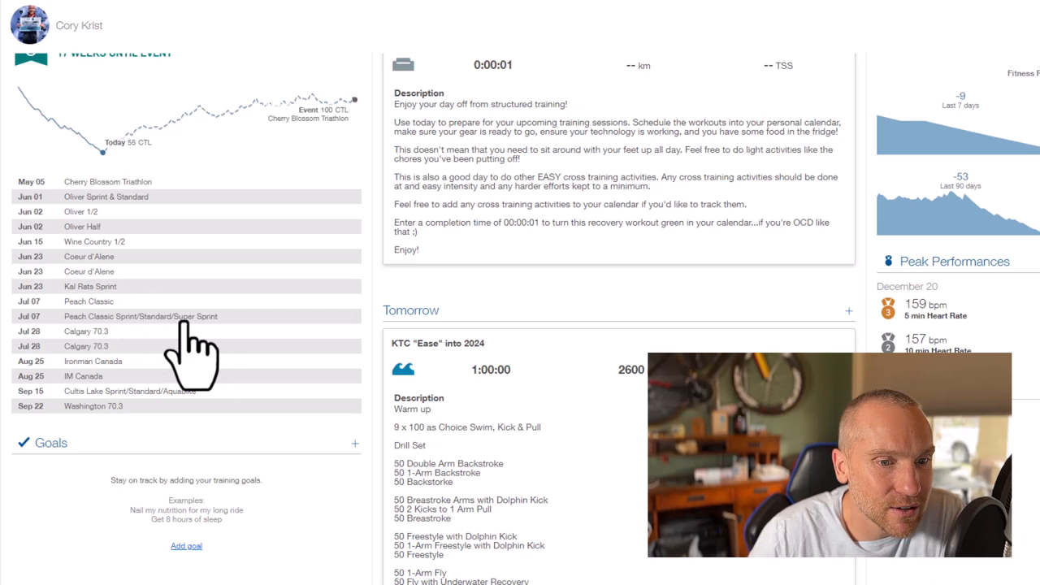
pyautogui.moveTo(106, 228)
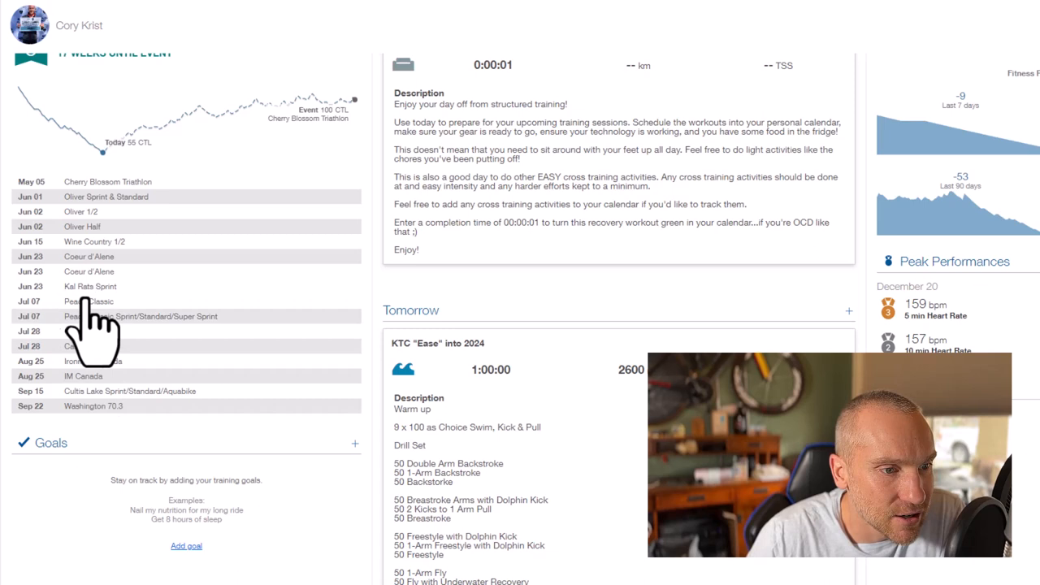
pyautogui.scroll(-3)
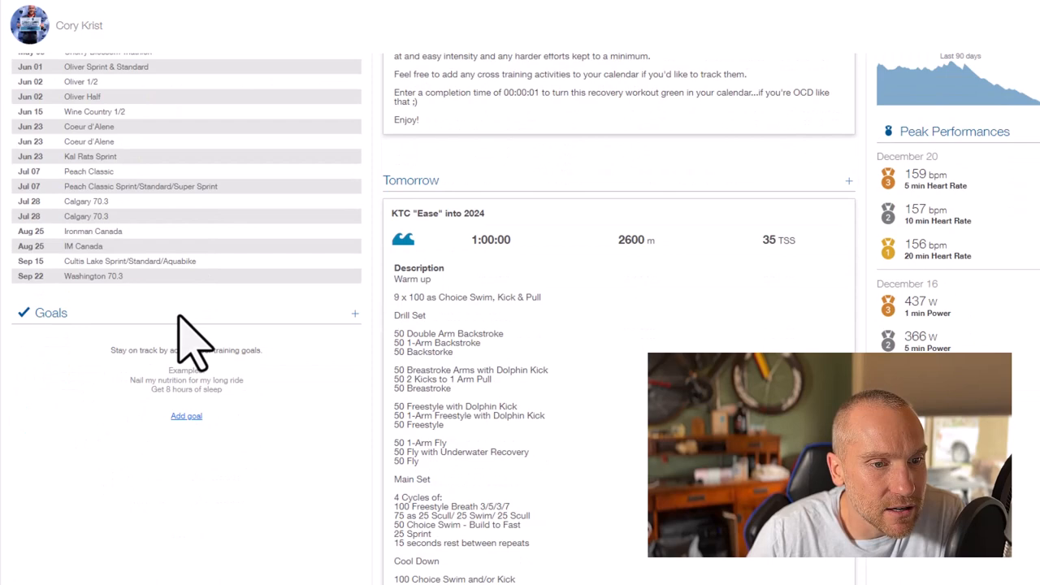
pyautogui.click(185, 416)
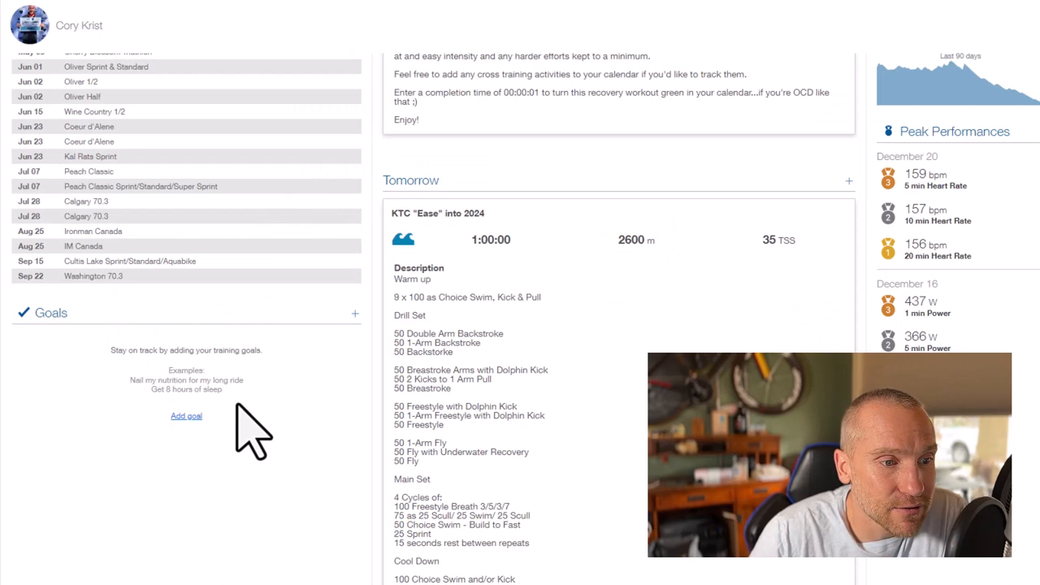
pyautogui.moveTo(78, 517)
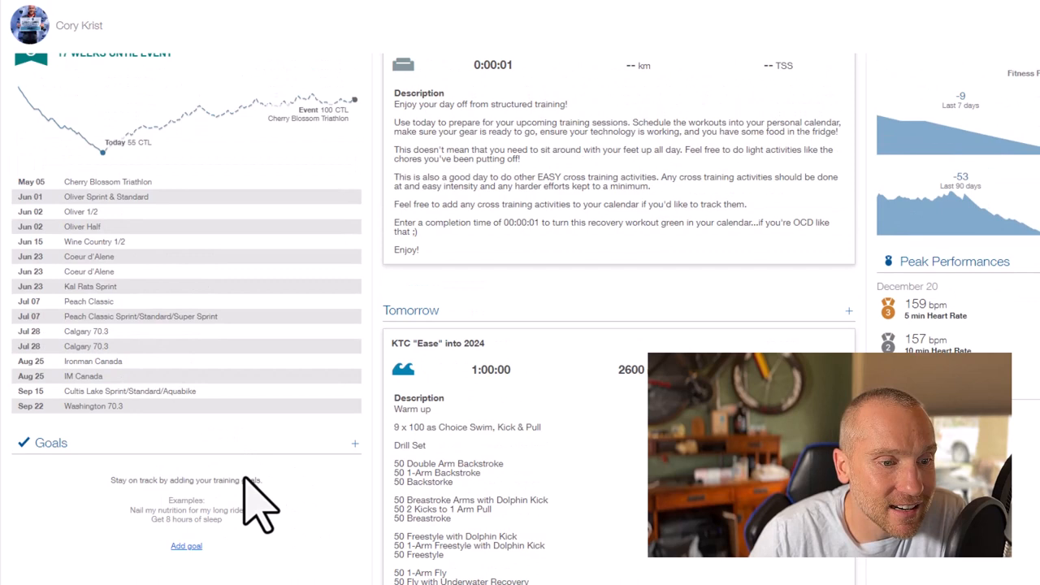
pyautogui.moveTo(159, 520)
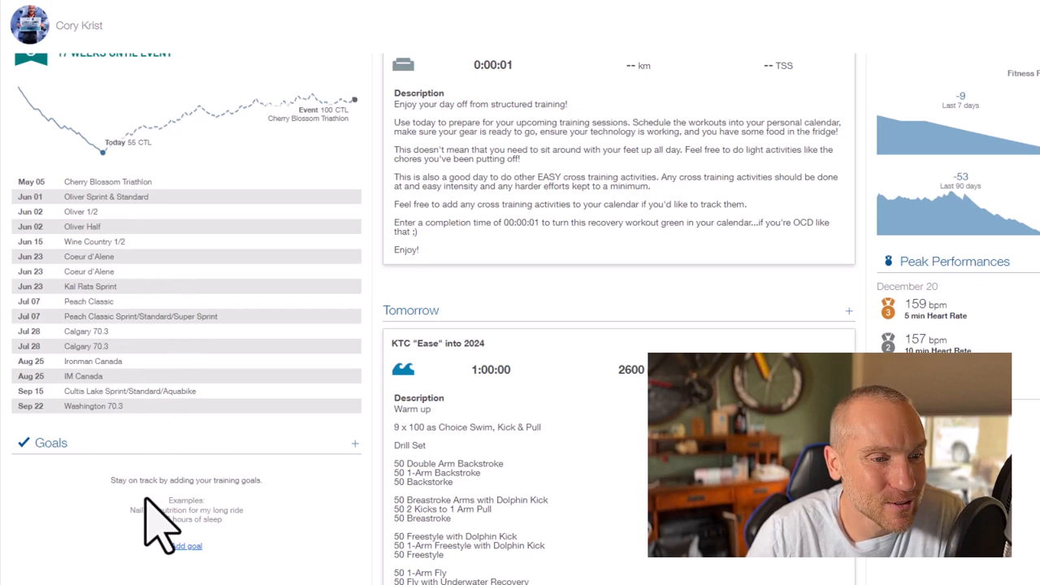